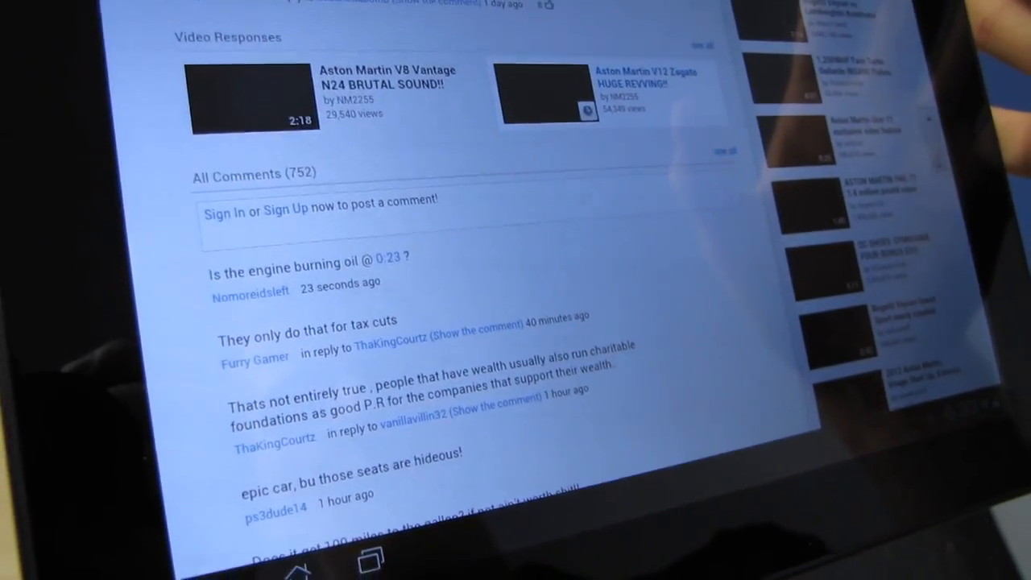
{"action": "scroll", "scroll_direction": "up", "scroll_amount": 3}
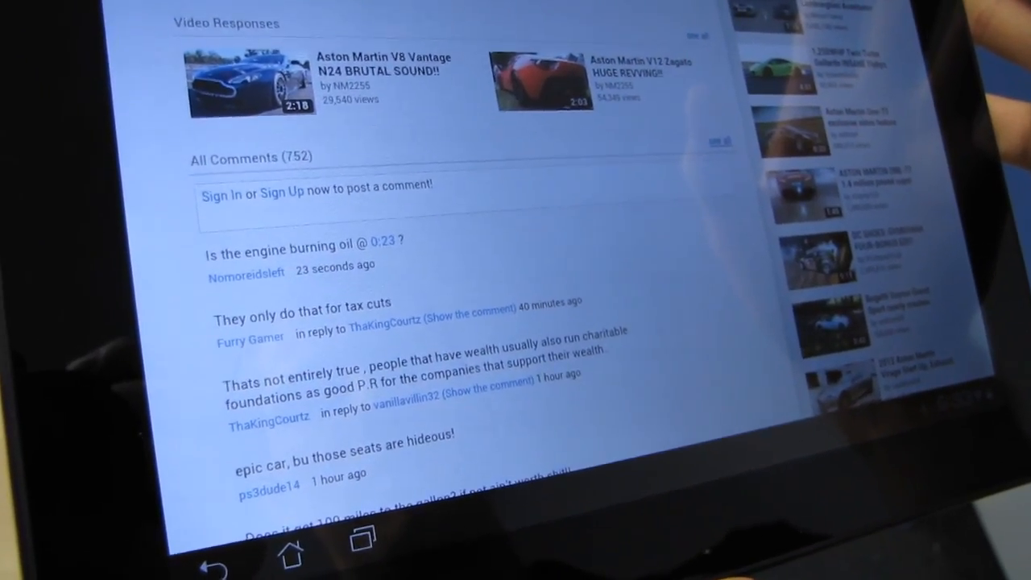
{"action": "scroll", "scroll_direction": "up", "scroll_amount": 3}
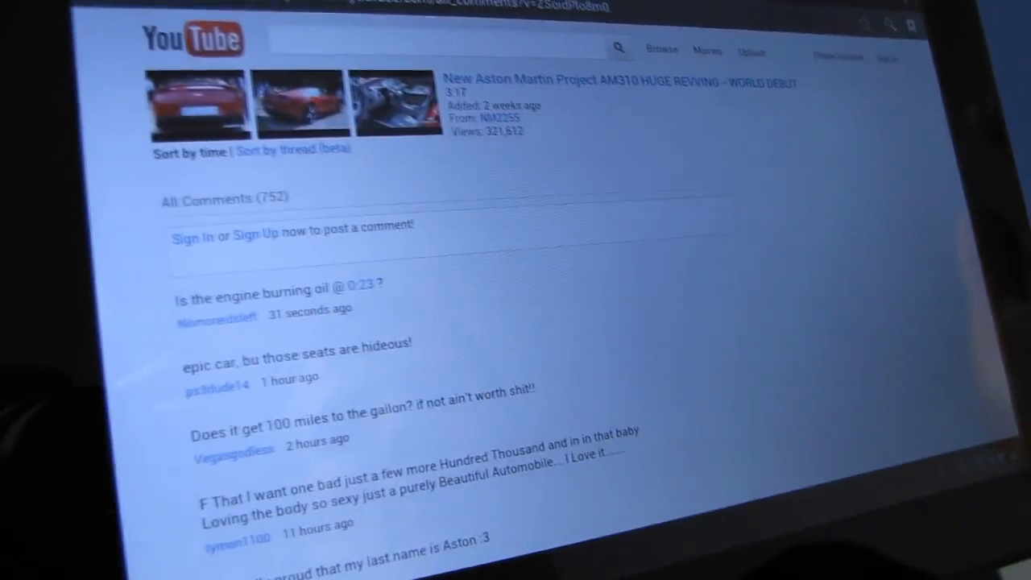
{"action": "scroll", "scroll_direction": "down", "scroll_amount": 3}
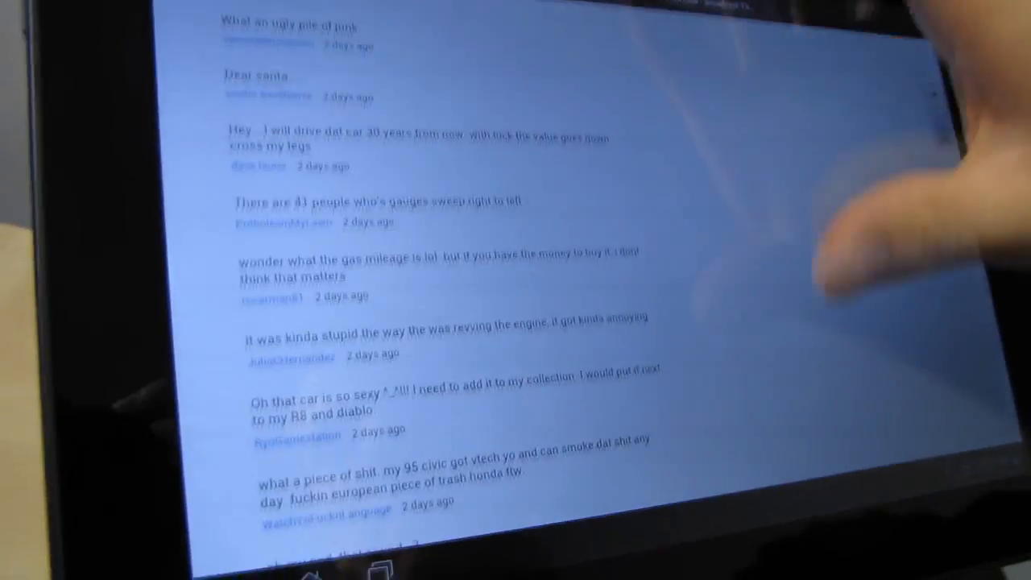
{"action": "scroll", "scroll_direction": "down", "scroll_amount": 3}
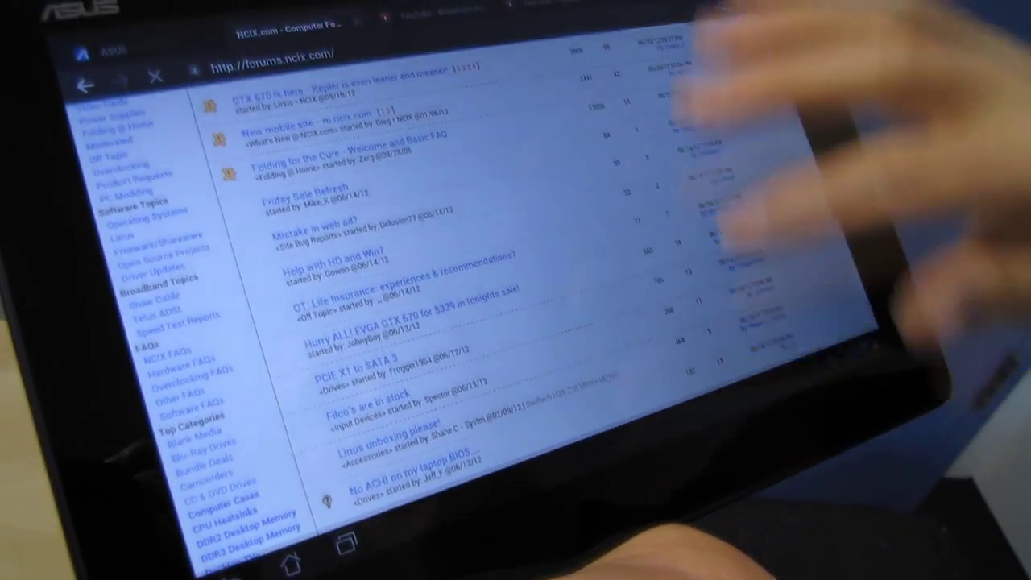
{"action": "scroll", "scroll_direction": "down", "scroll_amount": 3}
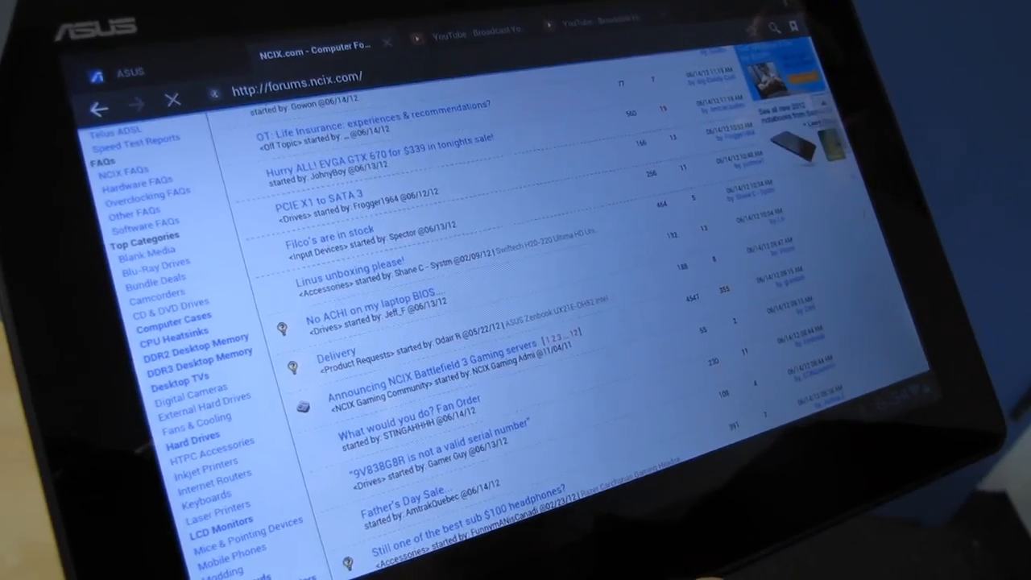